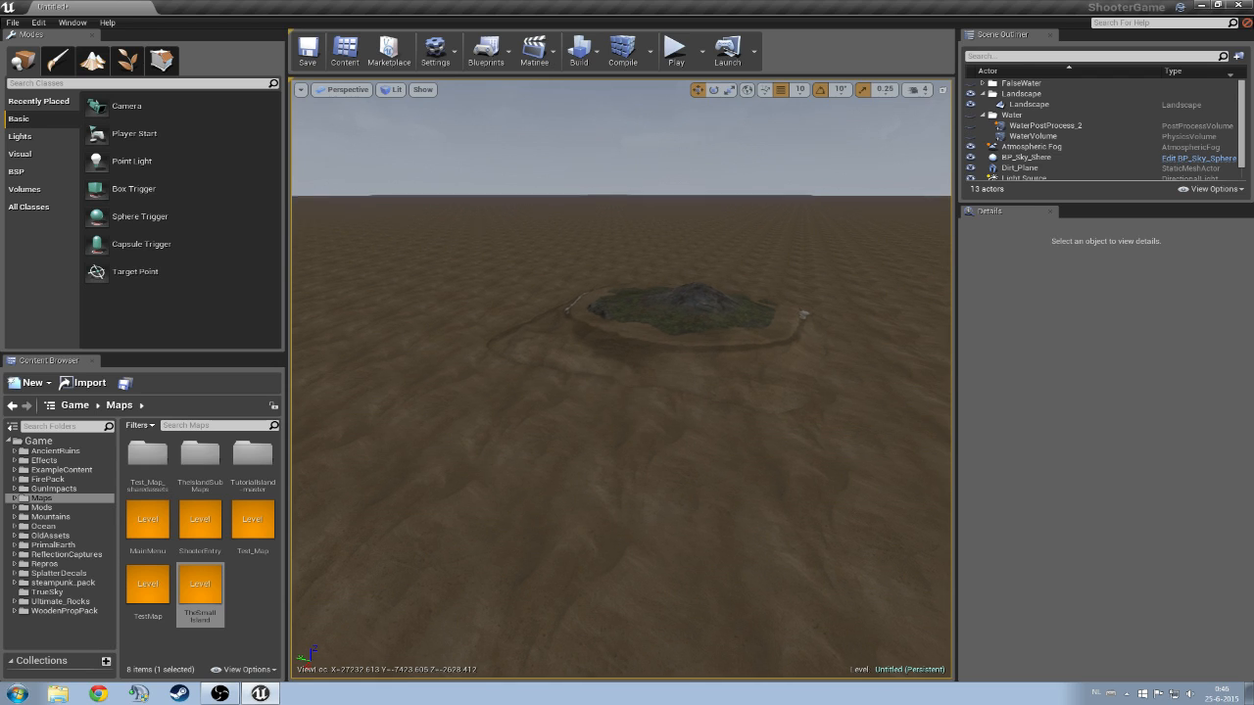
- Focus the Modes panel's Search Classes box to filter placeable actors
left_click(1020, 168)
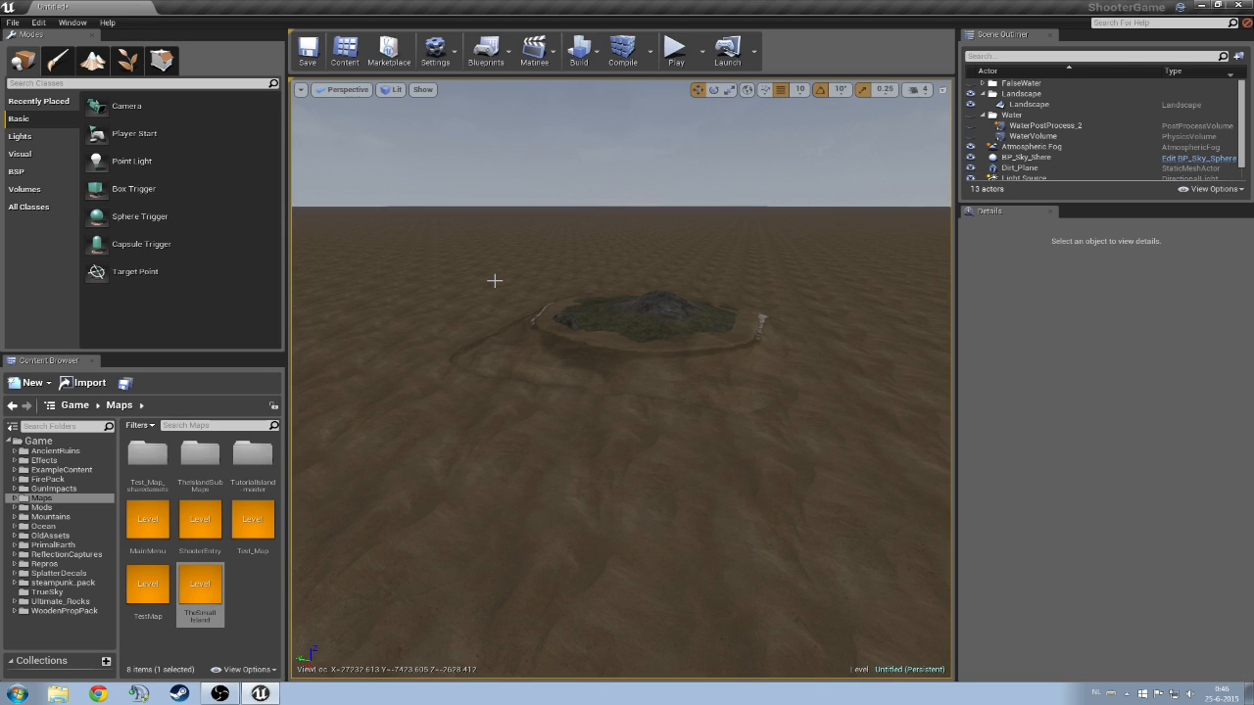
mouse_move(566, 245)
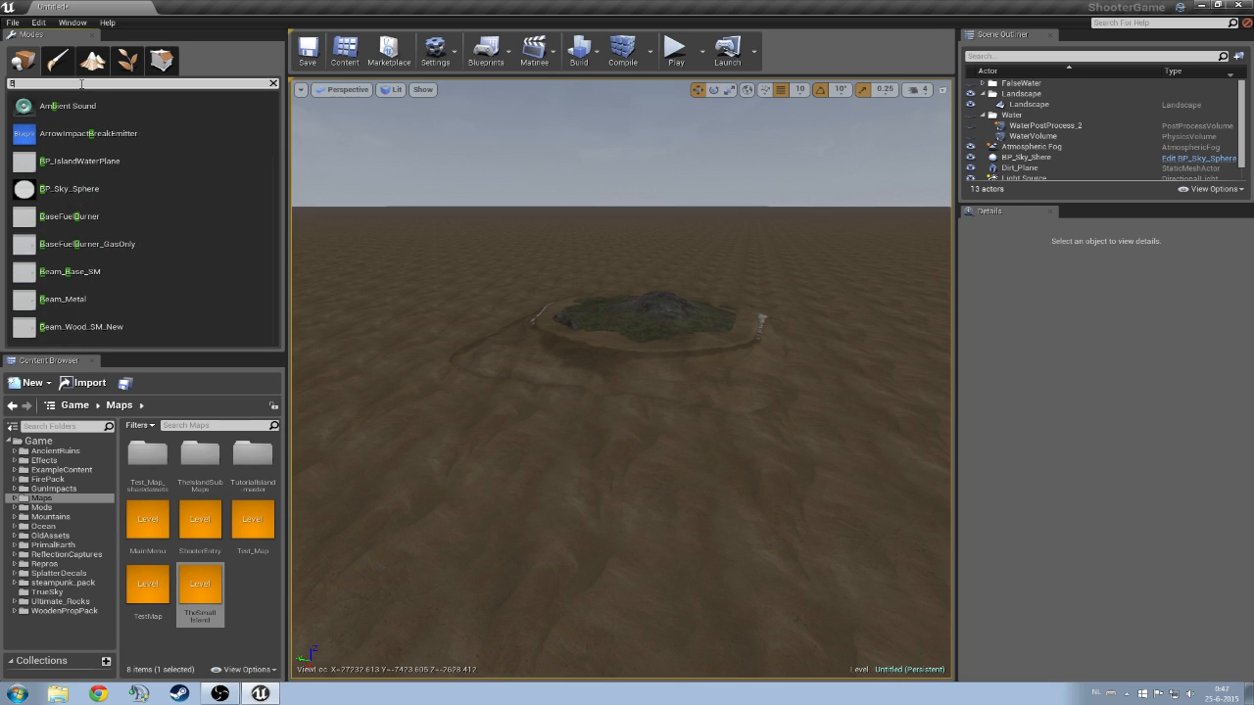
- Filter the placeable classes with 'BP' to find BP_IslandWaterPlane
type("BP_")
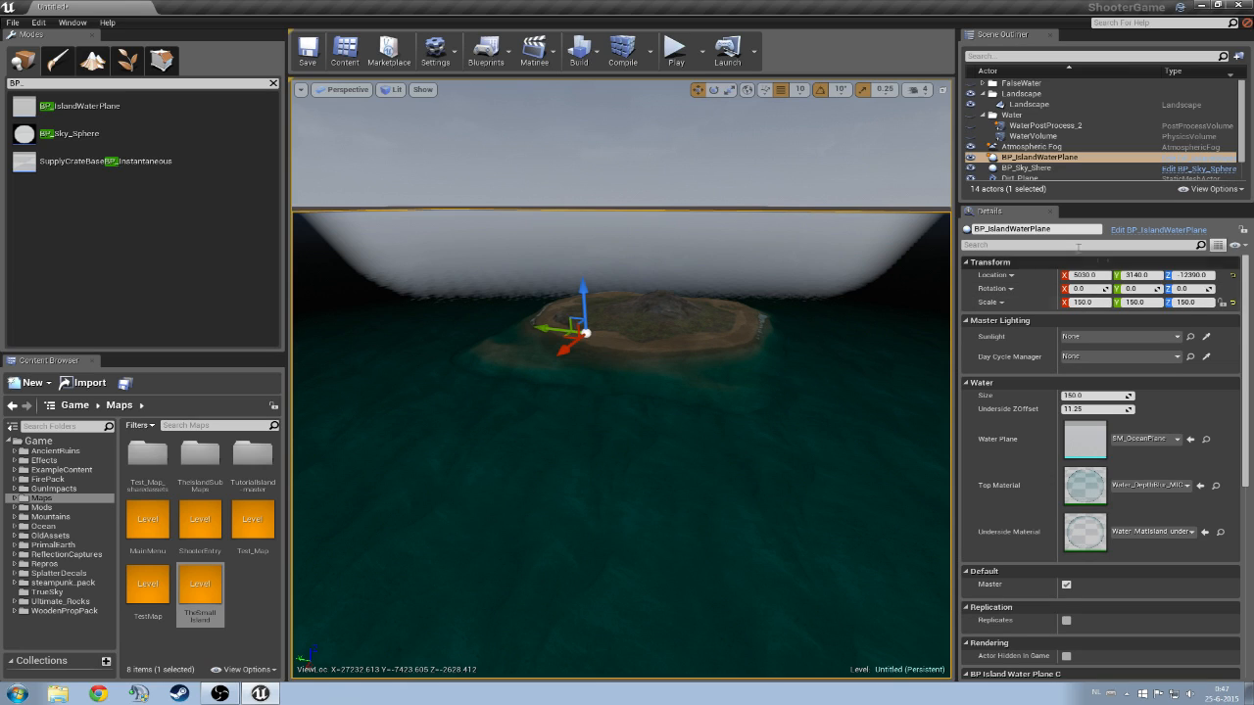
mouse_move(717, 318)
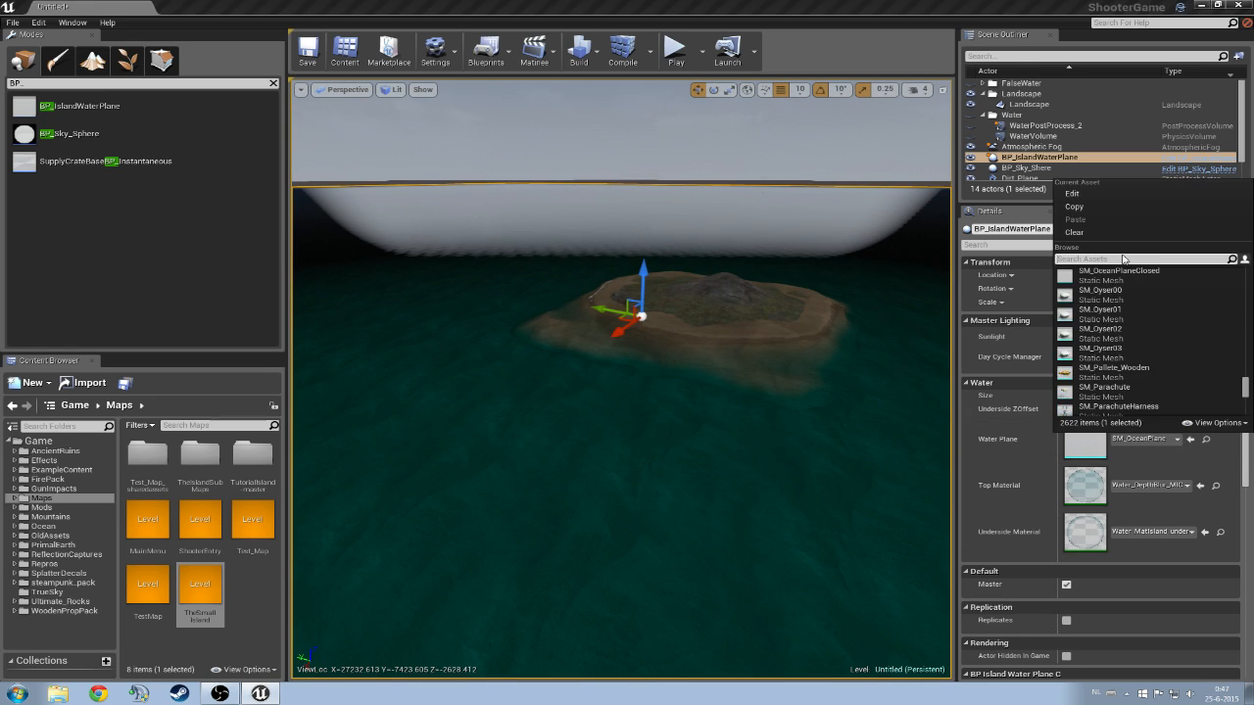
- Set the water plane mesh to SM_OceanPlaneClosed and select the WaterVolume
type("SM_Ocean")
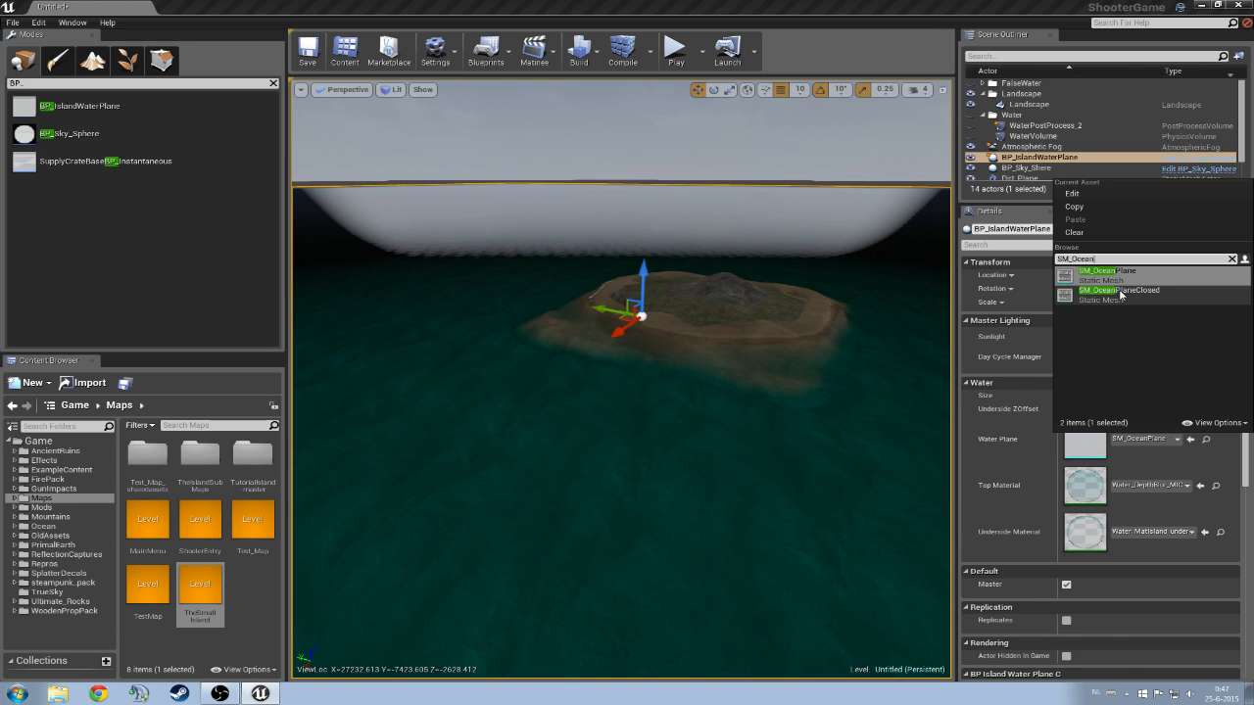
left_click(1118, 291)
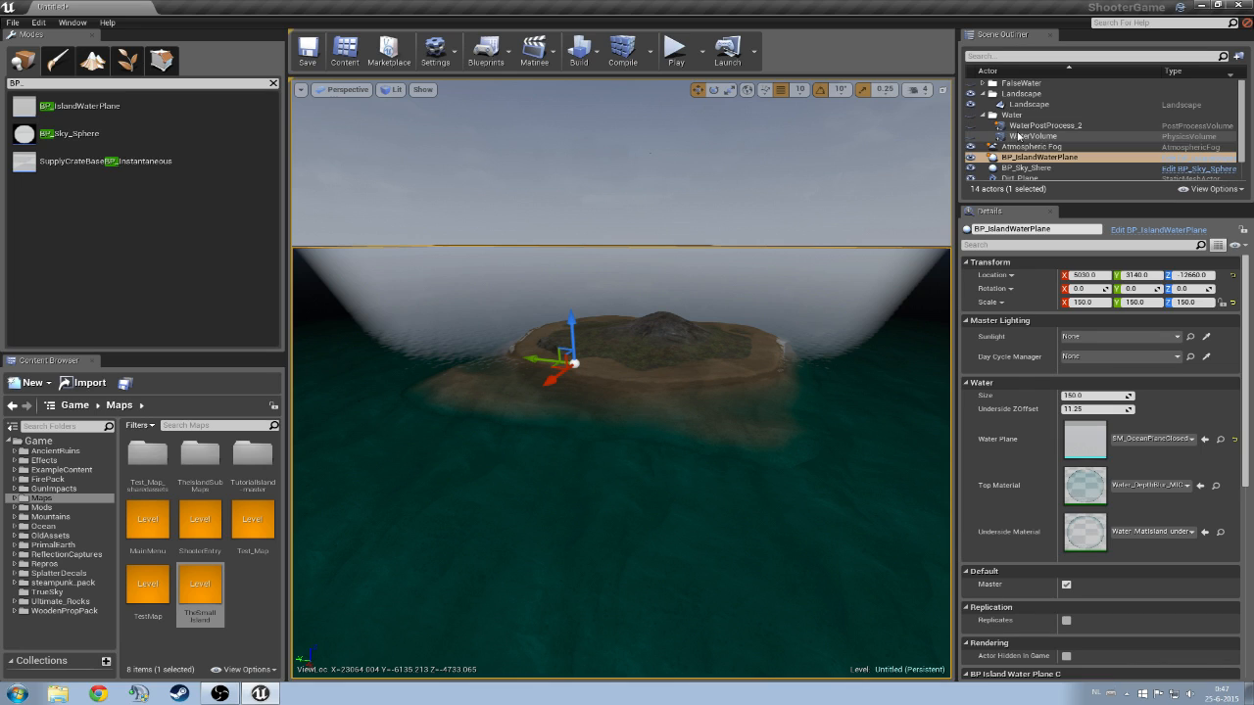
left_click(1030, 136)
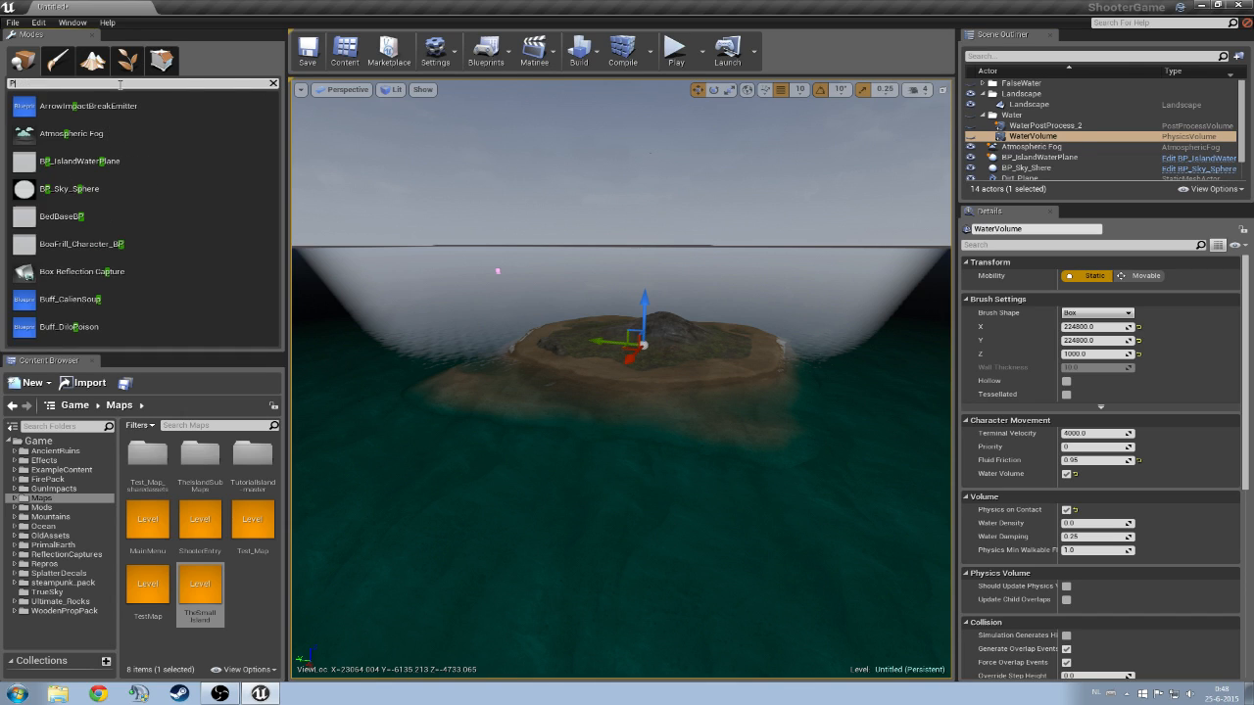
type("Physi")
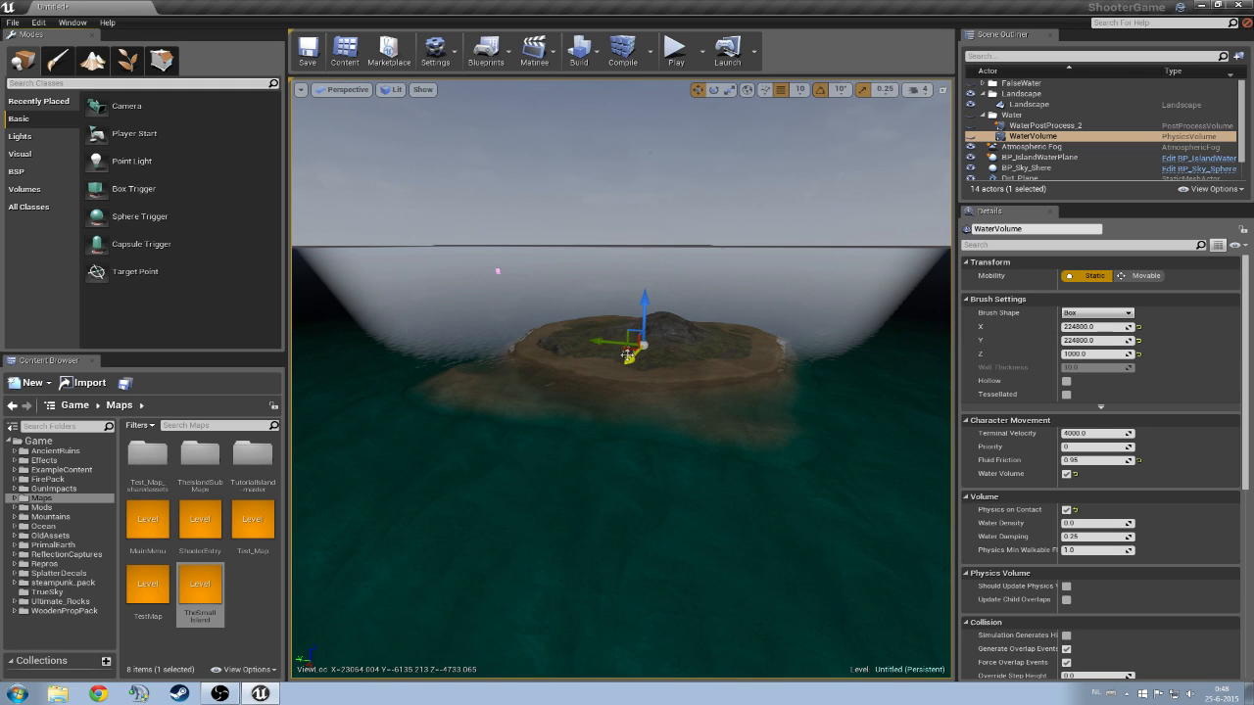
left_click(1029, 135)
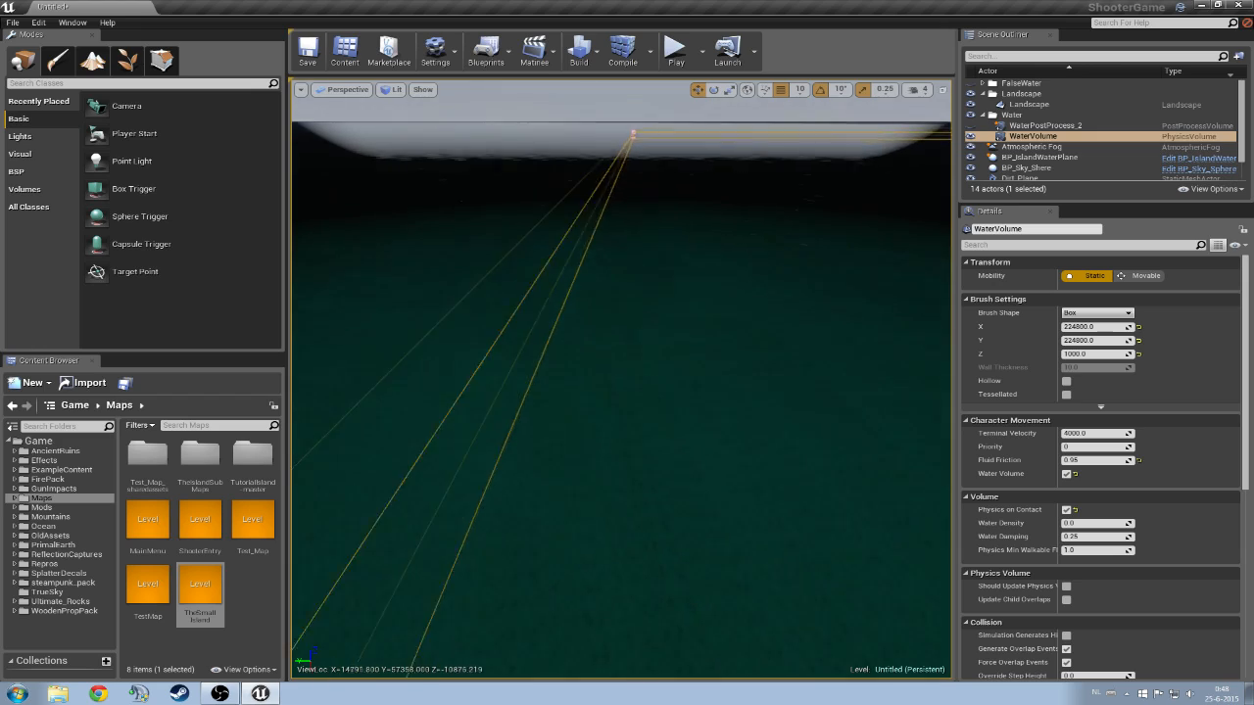
left_click_drag(627, 392, 627, 196)
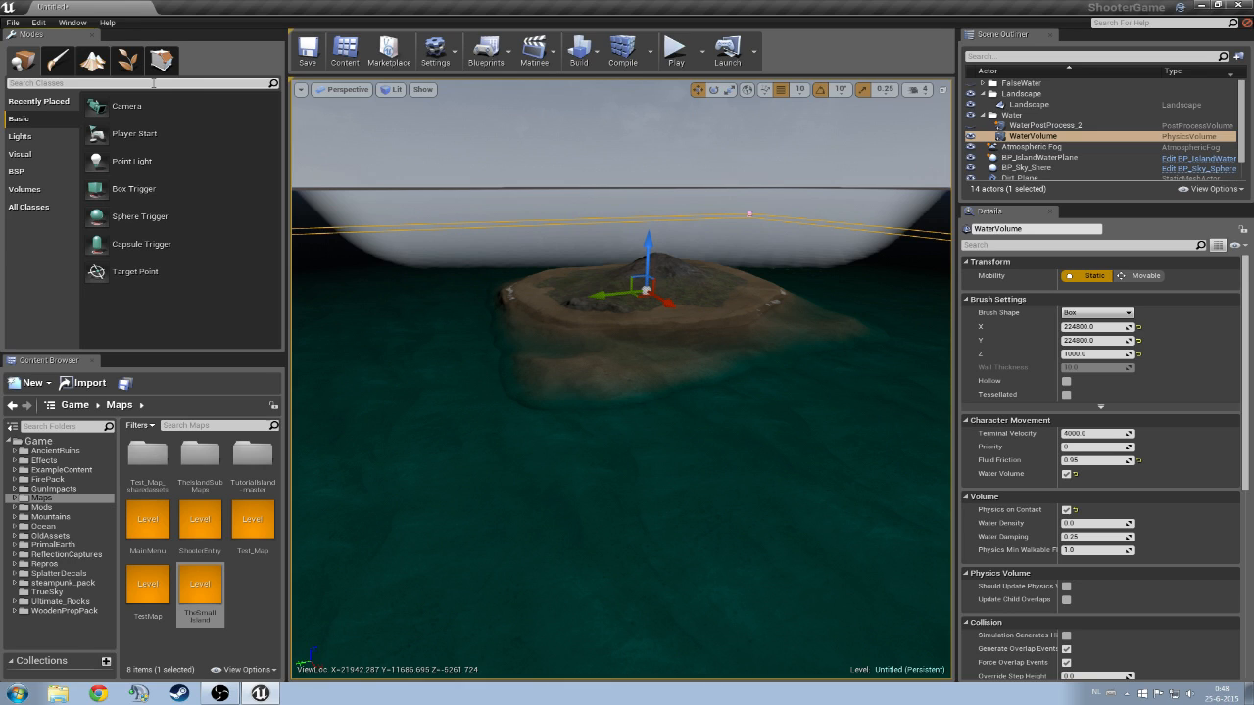
- Search 'Post', then select and frame WaterPostProcess_2 in the viewport
type("Post")
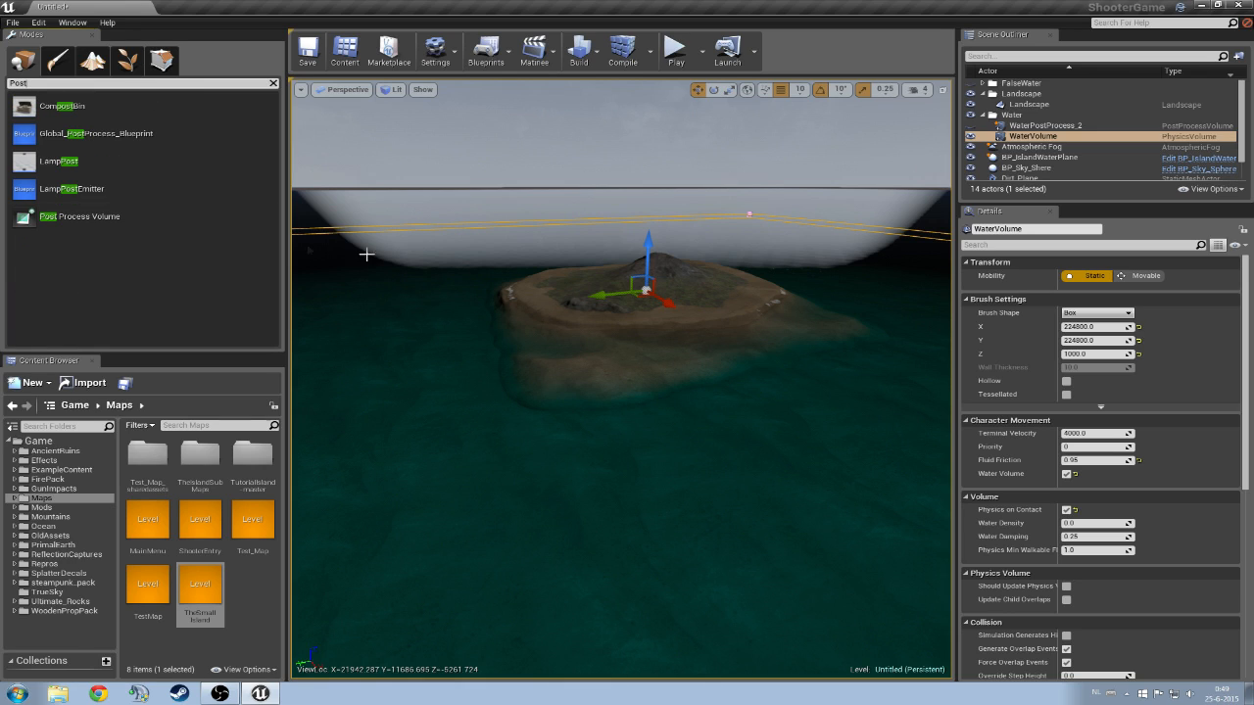
left_click(1053, 124)
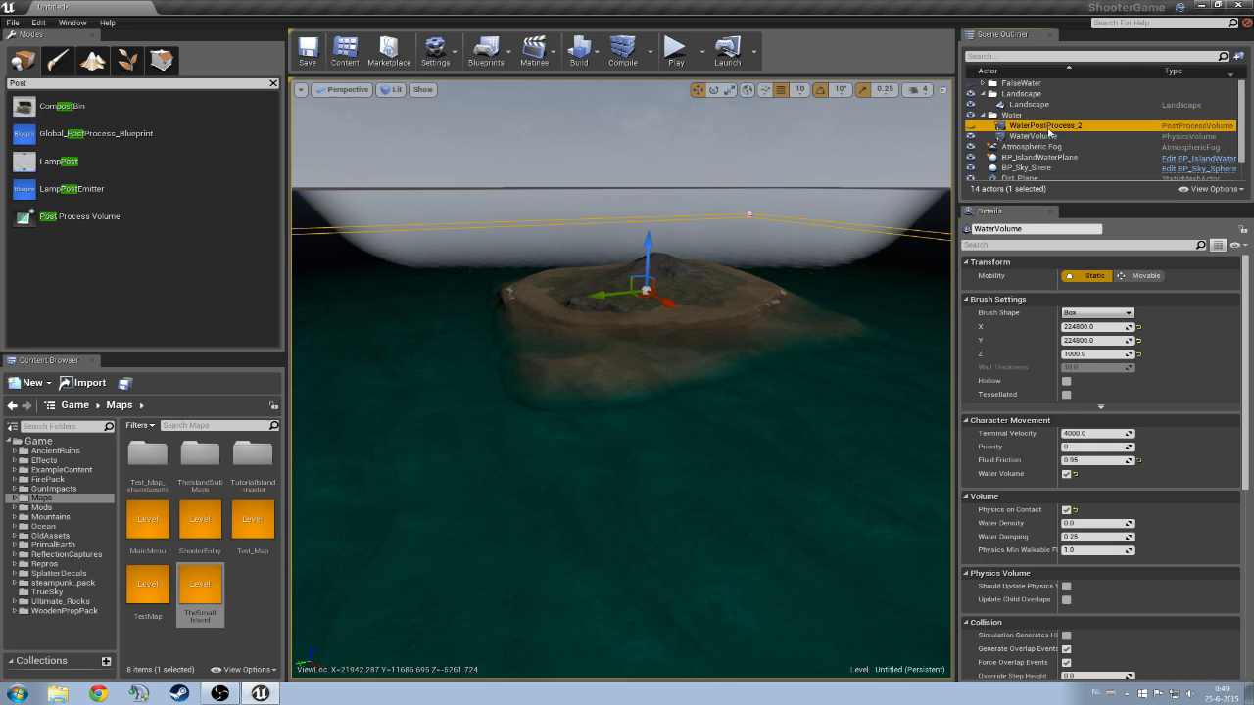
left_click(1055, 125)
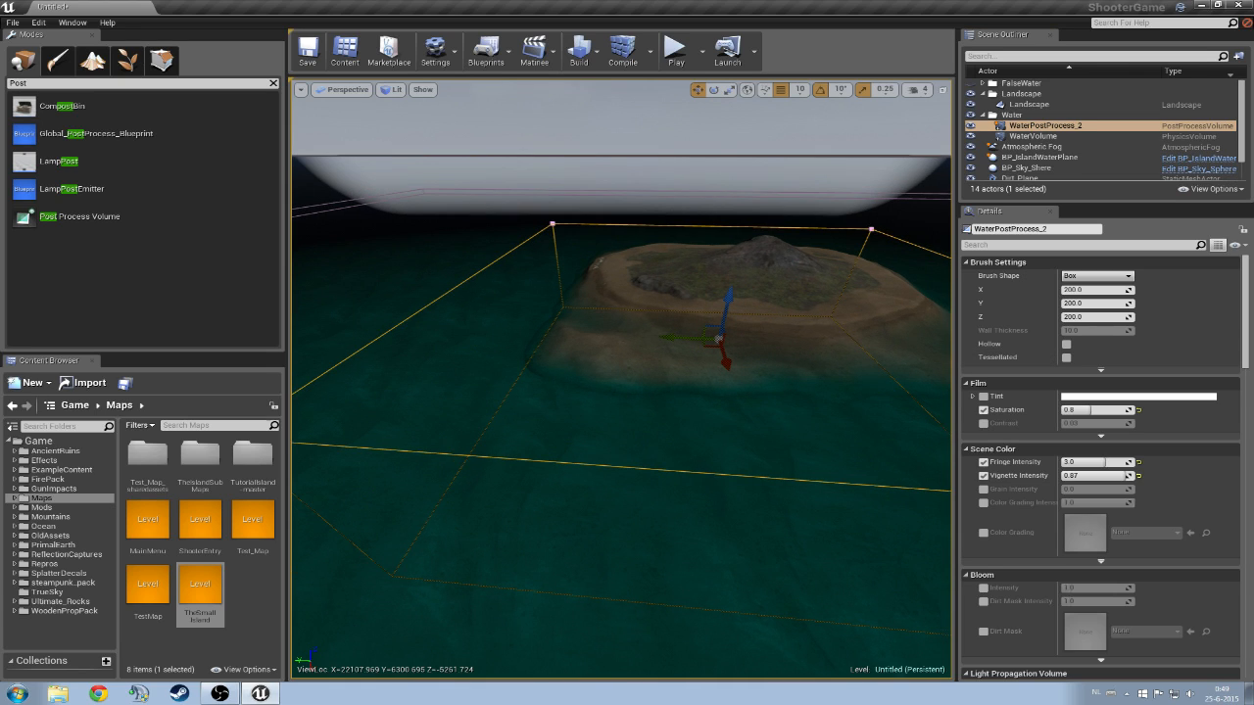
mouse_move(1233, 324)
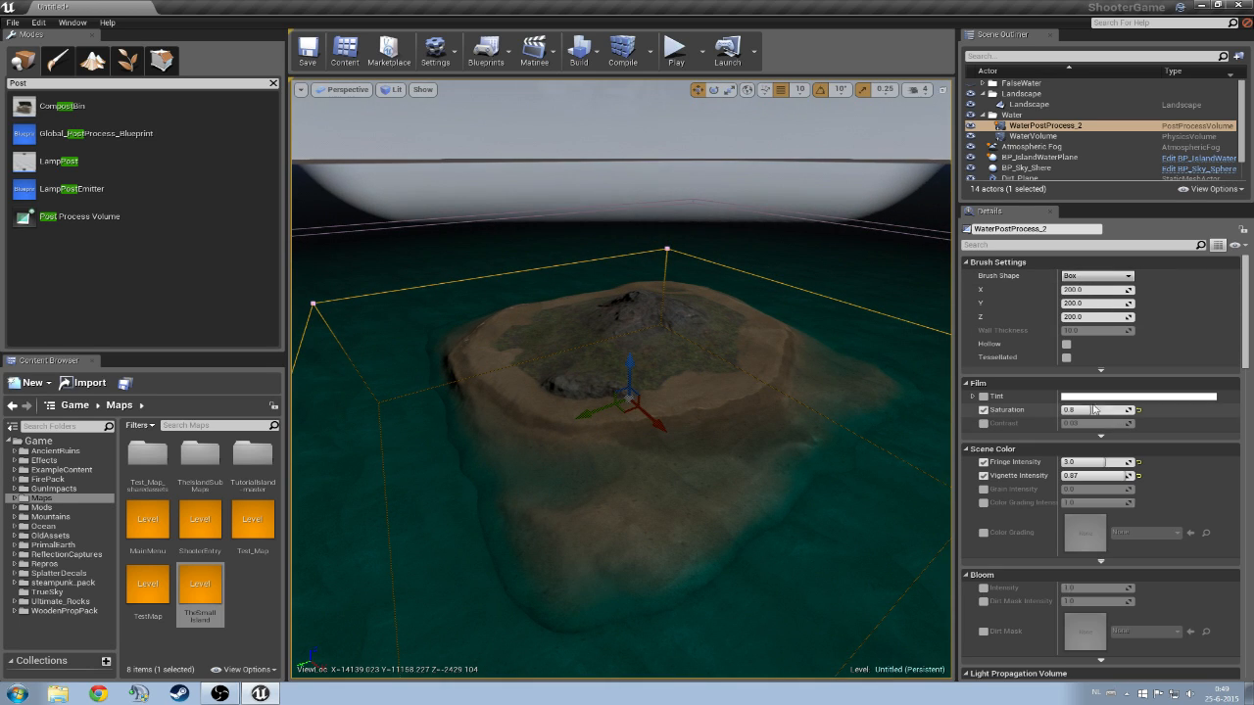
left_click(982, 410)
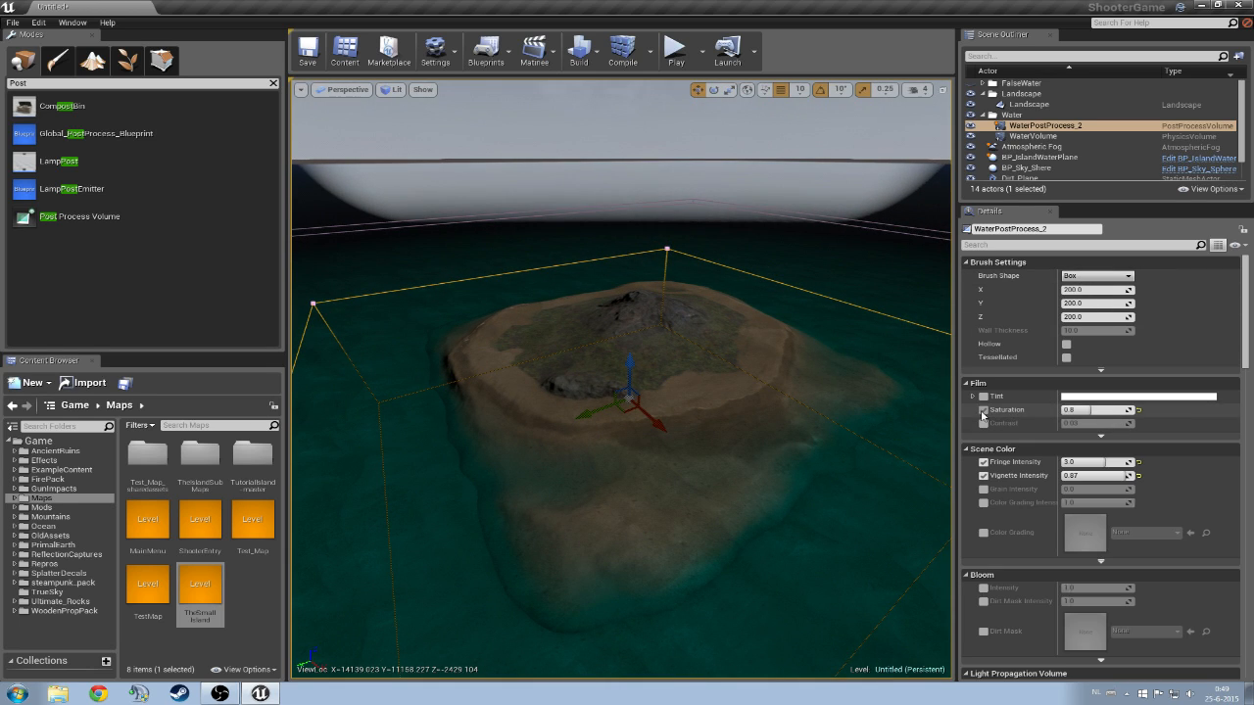
left_click(983, 409)
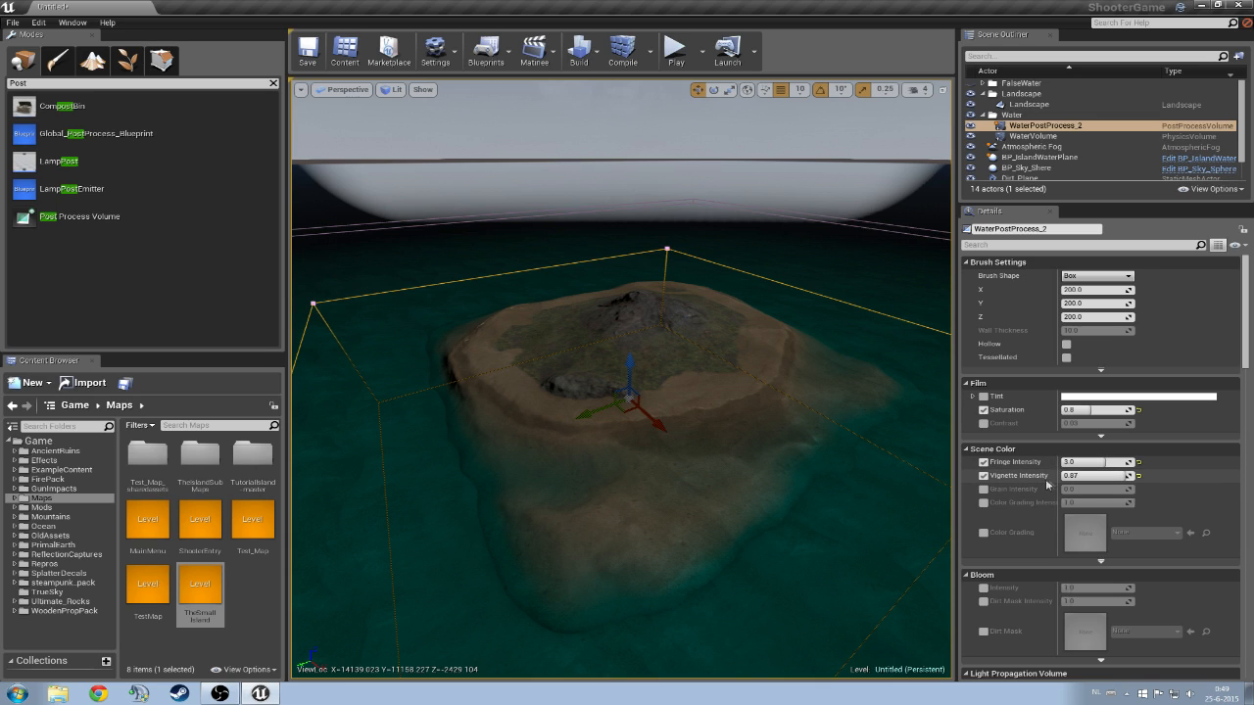
scroll("down", 3)
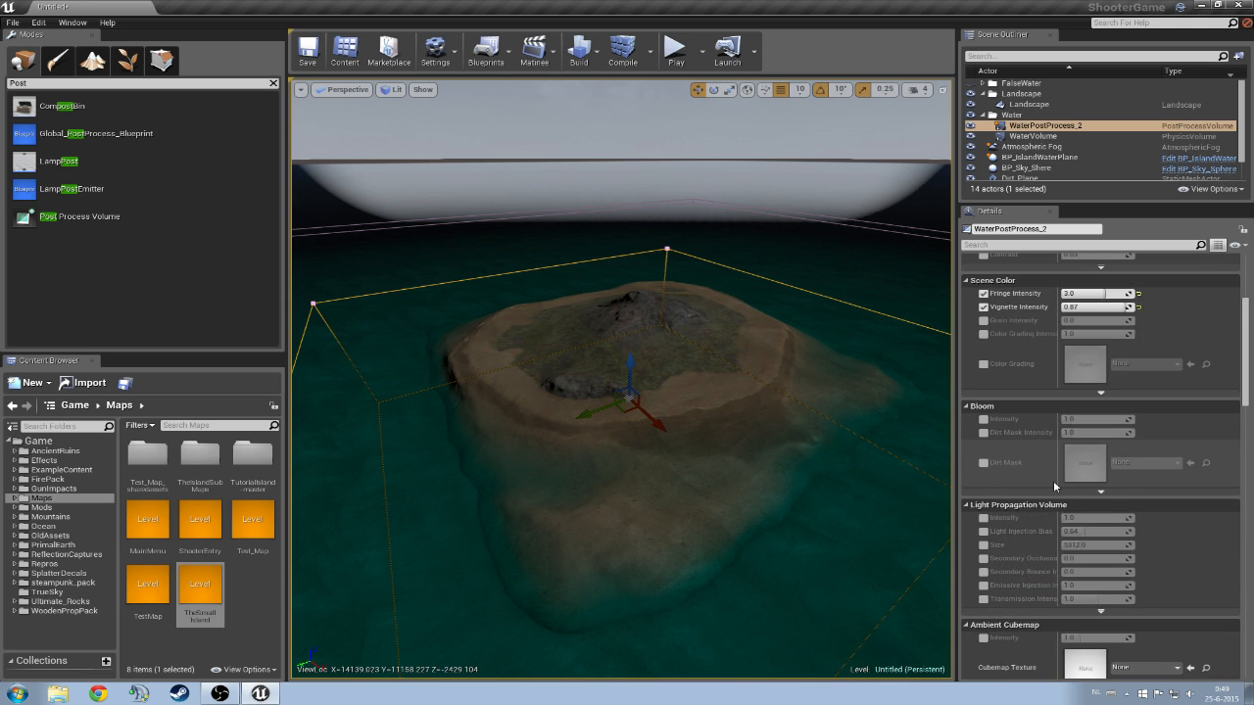
scroll("down", 3)
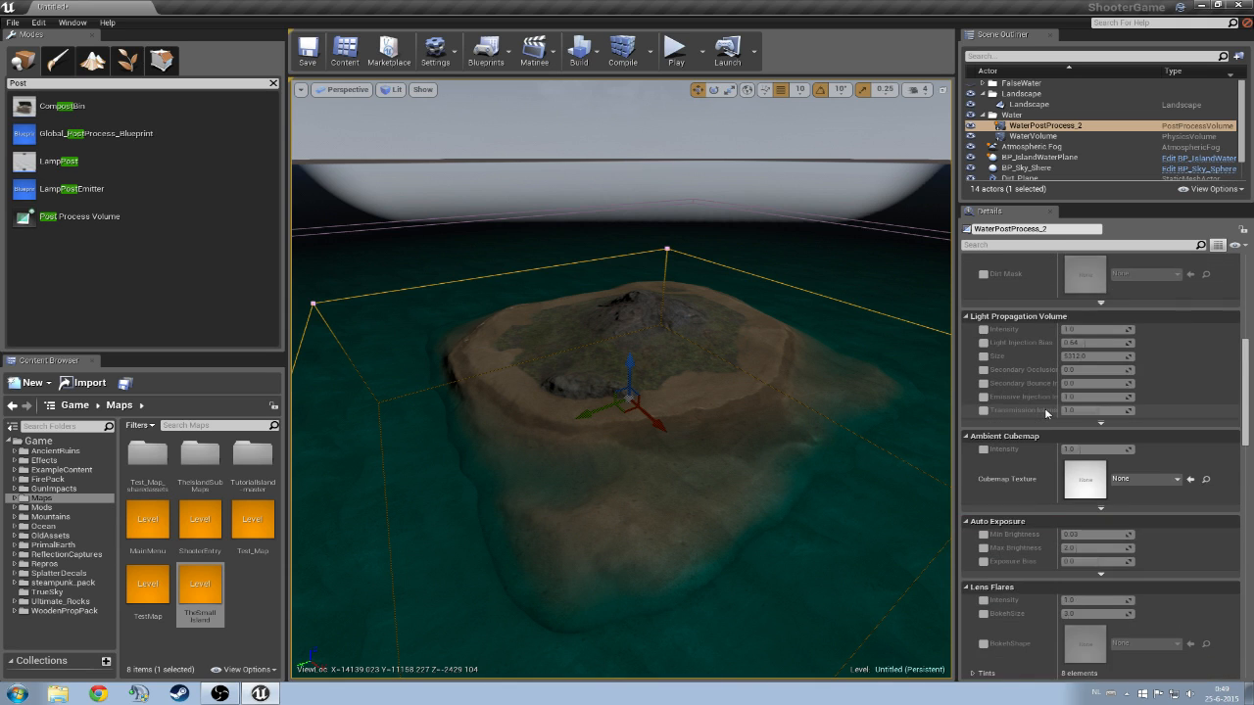
scroll("down", 3)
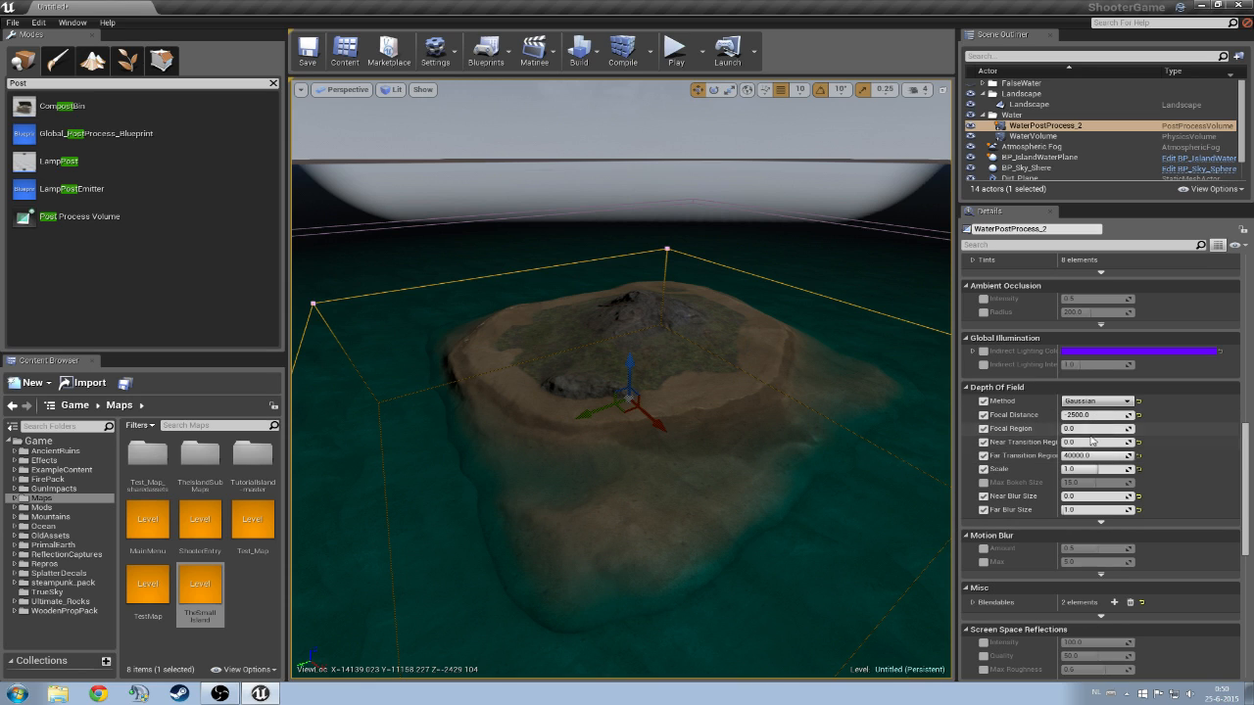
- Scroll the Details panel down toward Sound and Post Process Volume settings
scroll("down", 3)
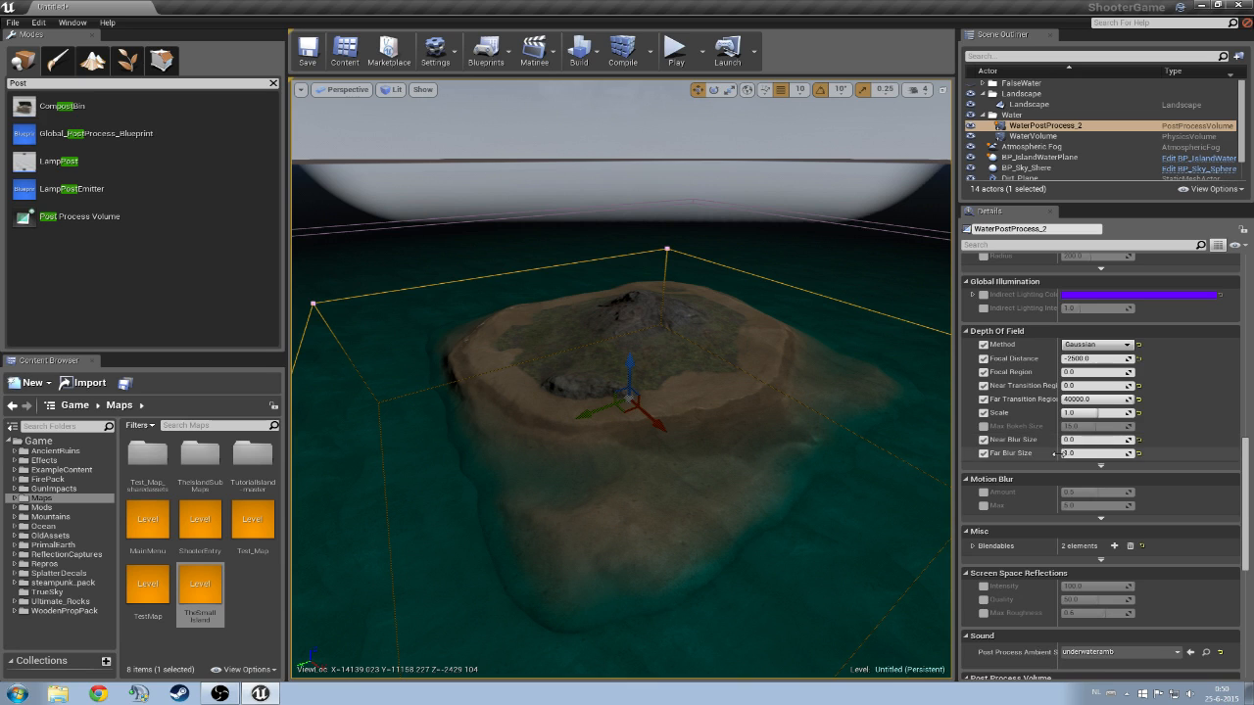
scroll("down", 3)
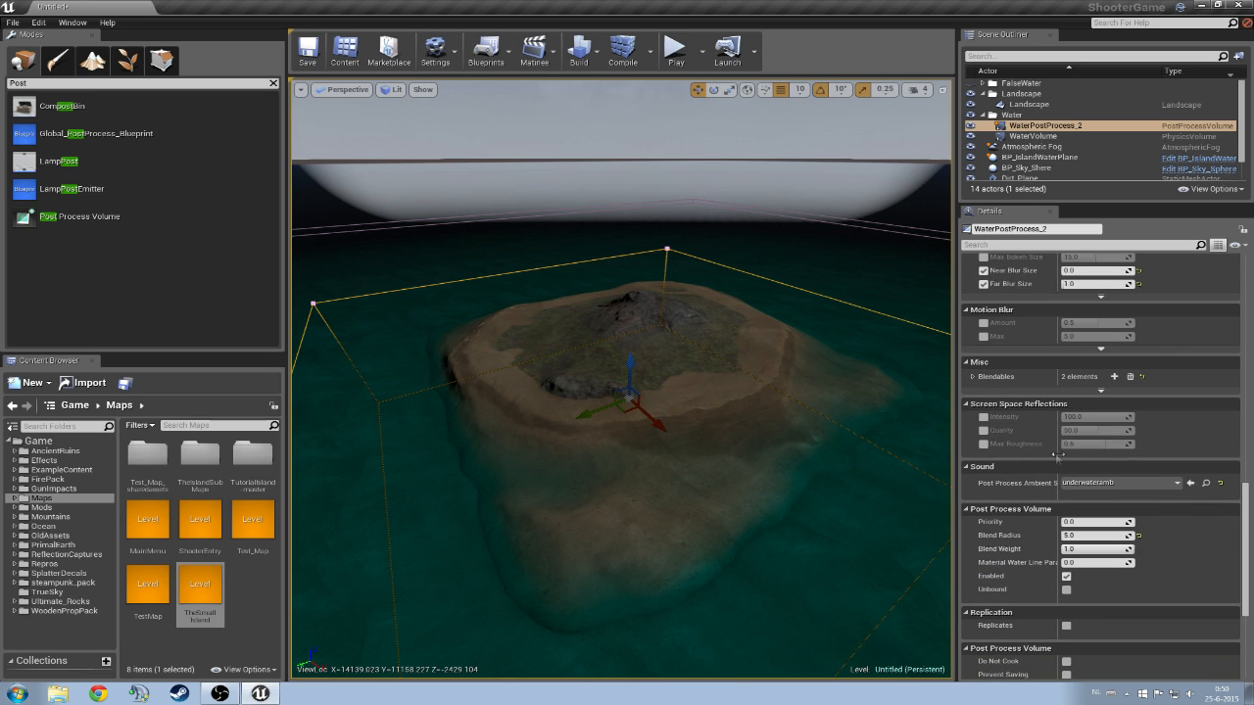
mouse_move(1065, 458)
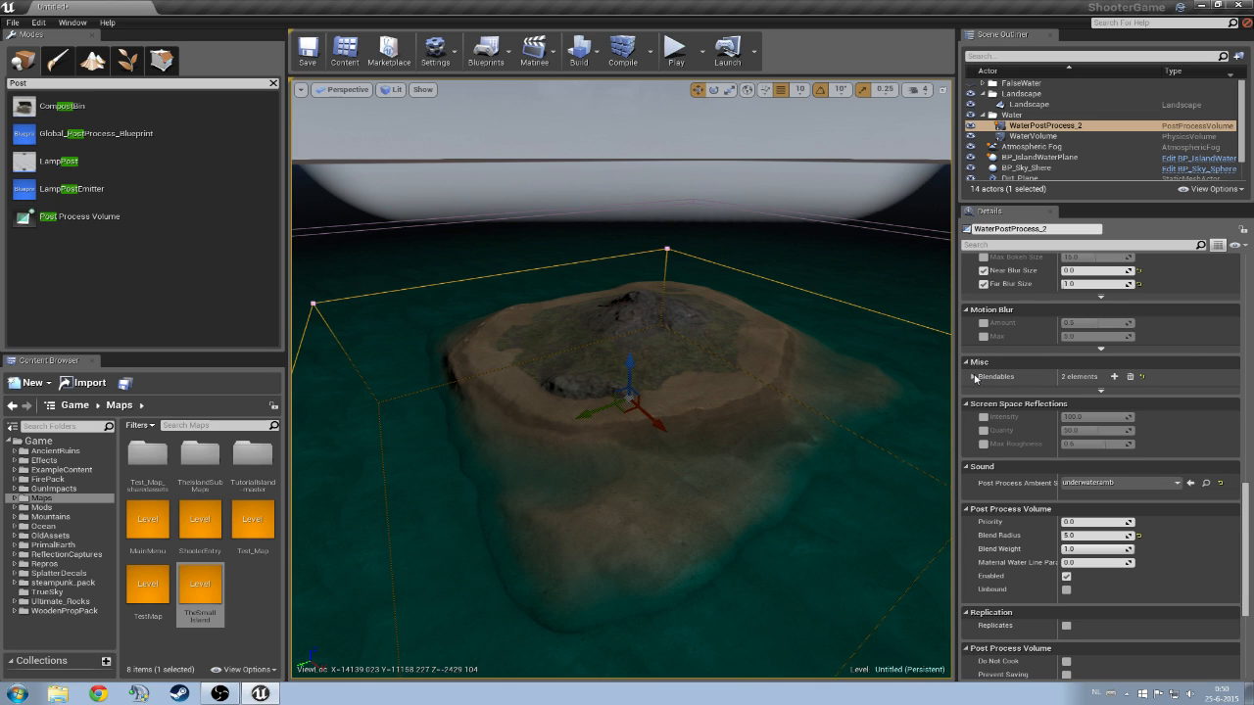
left_click(974, 376)
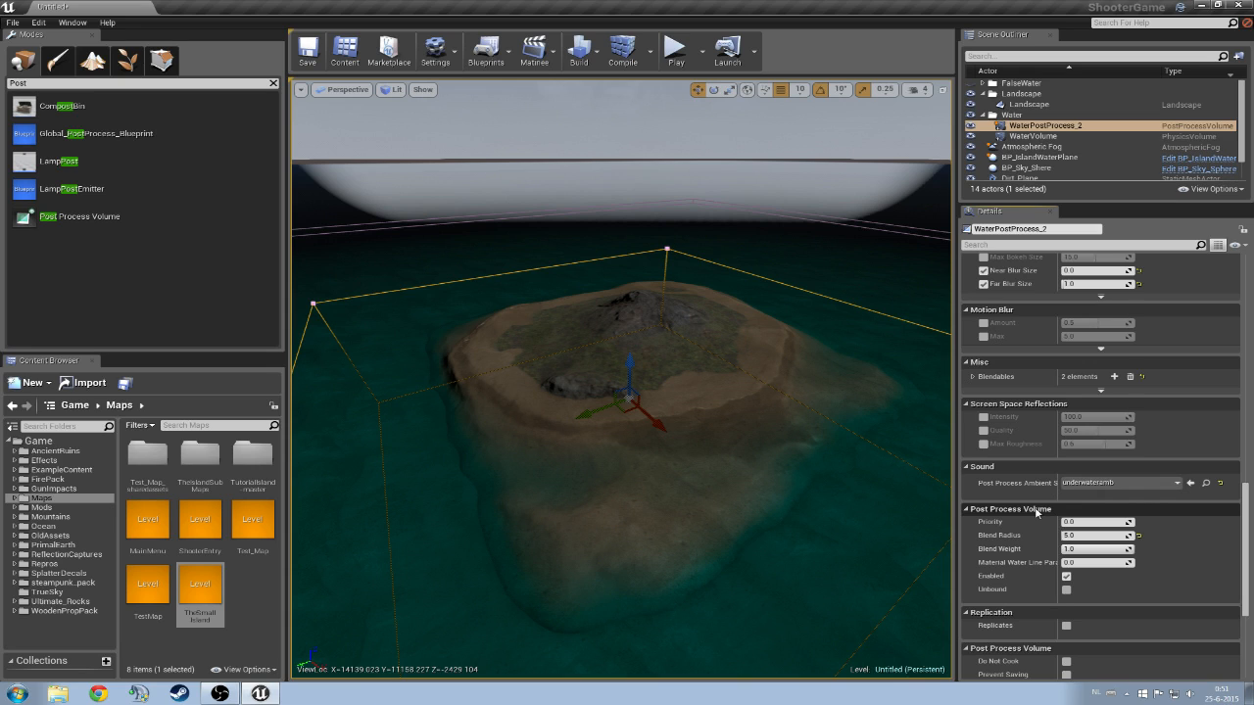
scroll("down", 3)
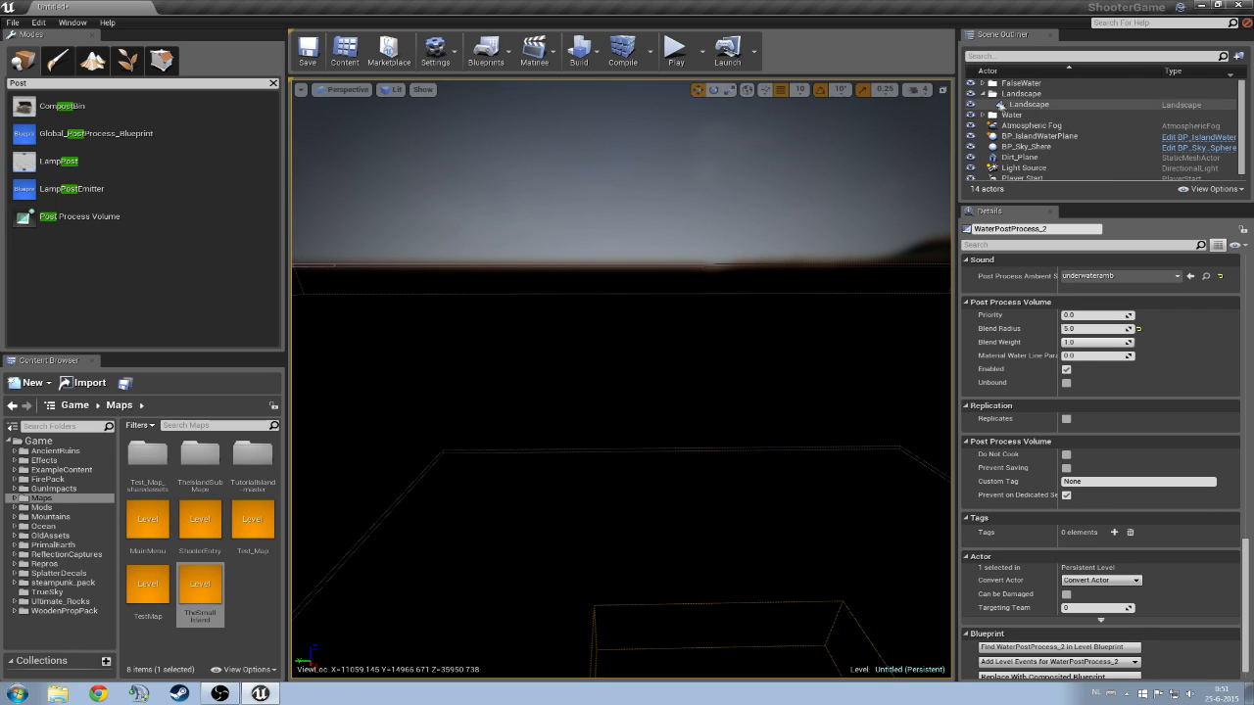
- Expand the FalseWater folder in the Scene Outliner
left_click(978, 83)
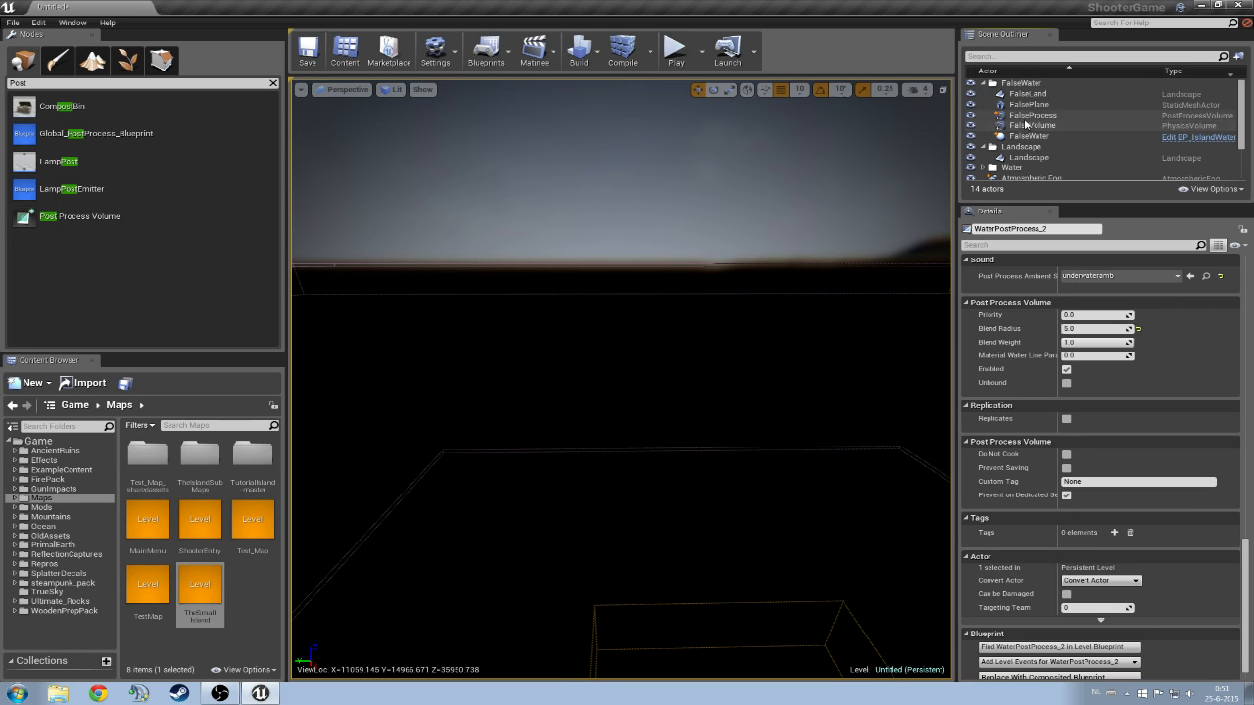